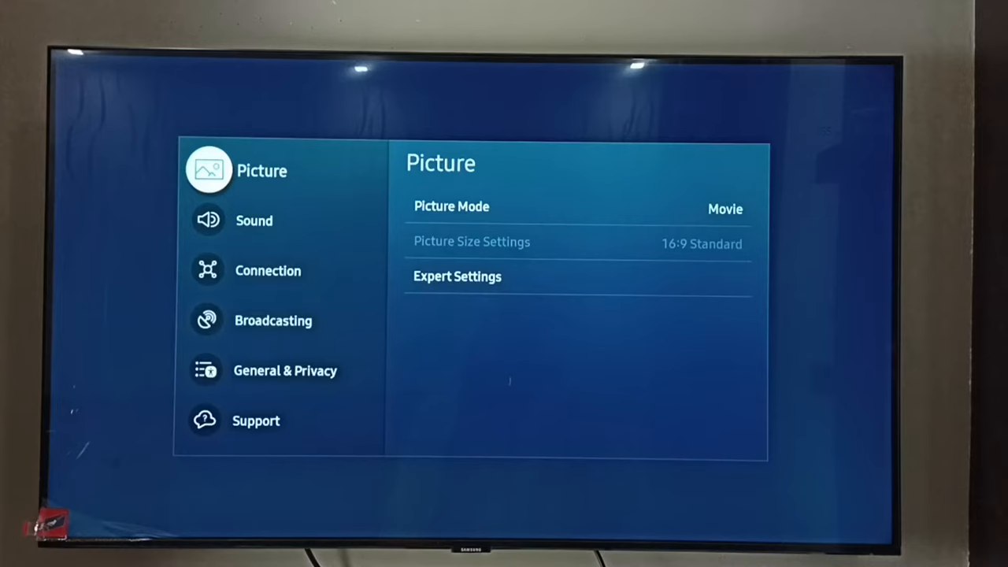
Enter the General & Privacy category from the Settings side menu
{"action": "left_click", "coordinate": [285, 370]}
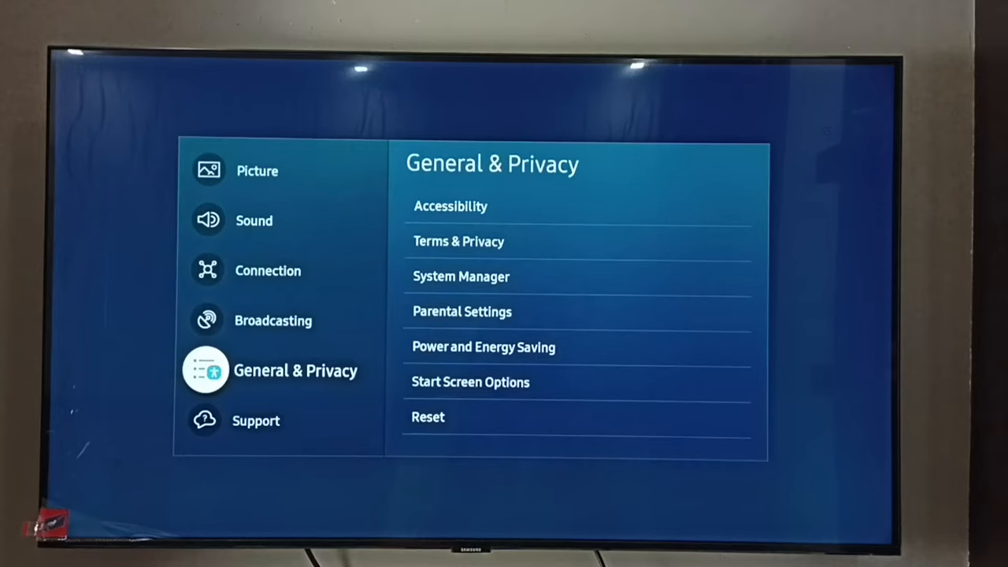
Enter Accessibility and scroll its list down until Multi-output Audio is visible
{"action": "left_click", "coordinate": [450, 204]}
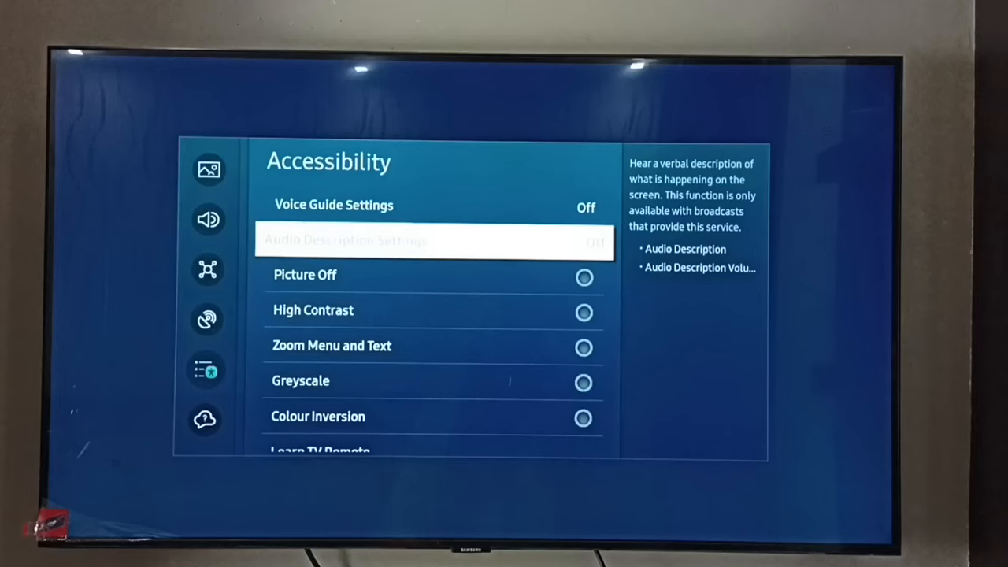
{"action": "scroll", "scroll_direction": "down", "scroll_amount": 3}
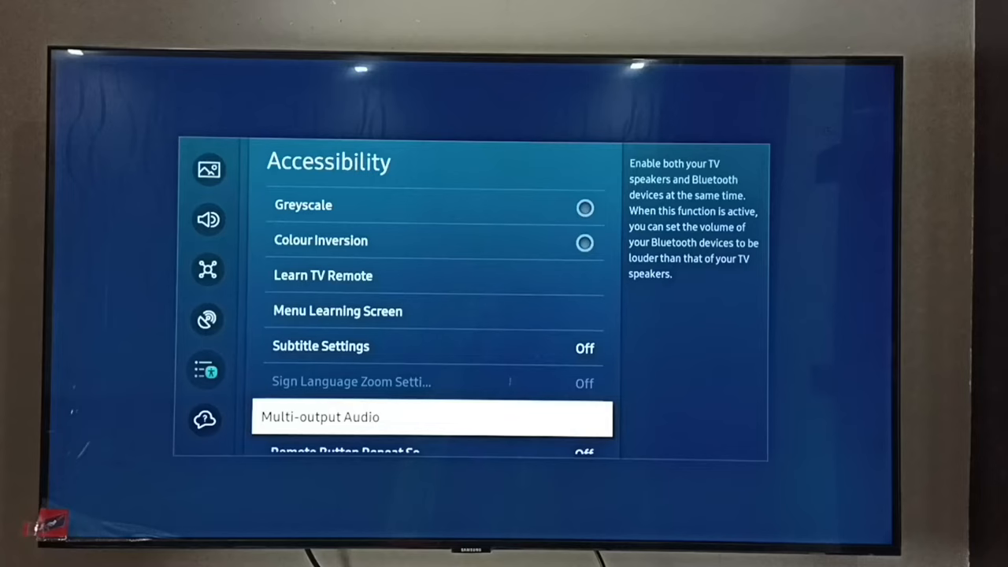
Bring up the Multi-output Audio screen, currently showing output on TV speaker
{"action": "left_click", "coordinate": [432, 417]}
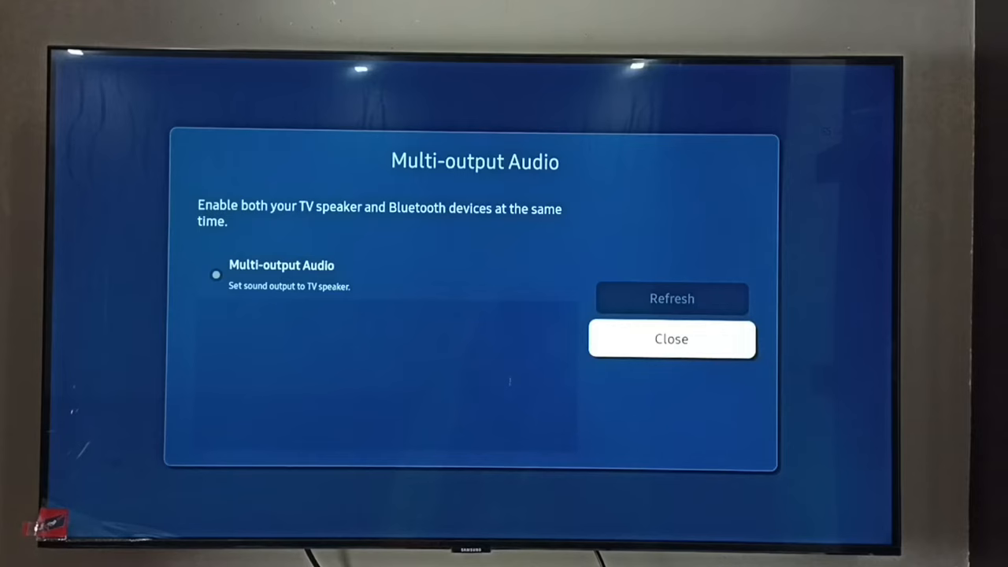
Switch on the Multi-output Audio option so the TV lists the paired boAt Stone 1000
{"action": "left_click", "coordinate": [671, 299]}
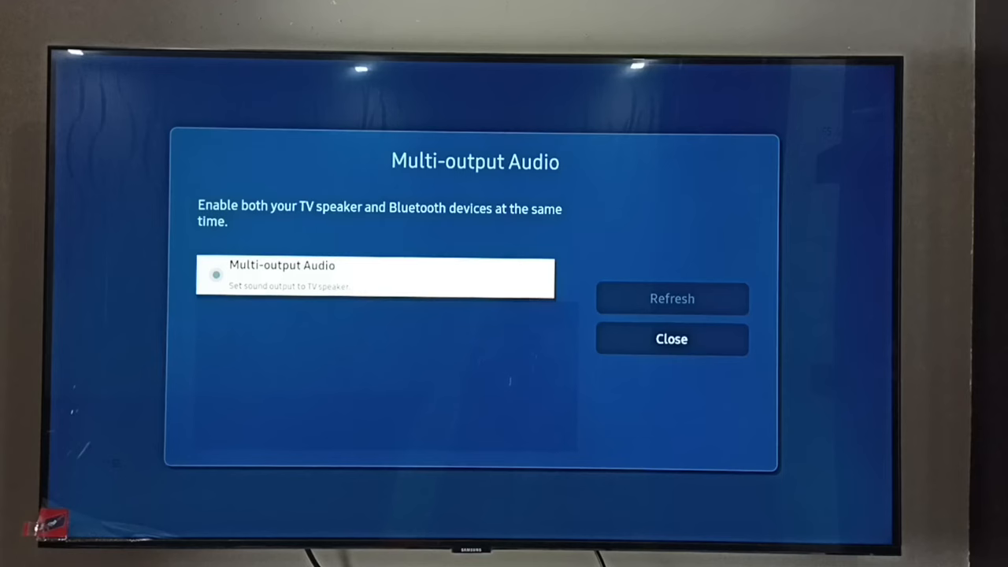
{"action": "left_click", "coordinate": [671, 298]}
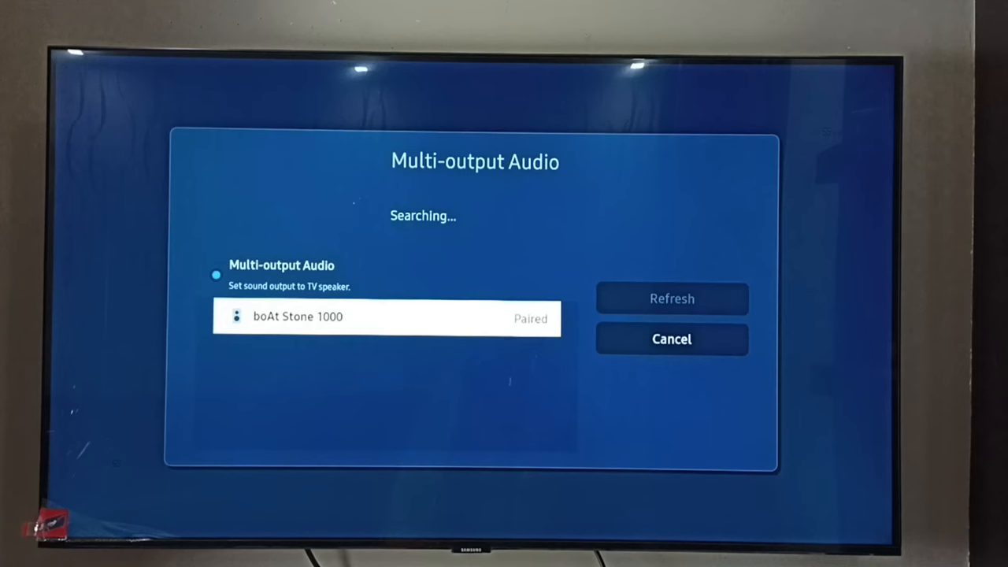